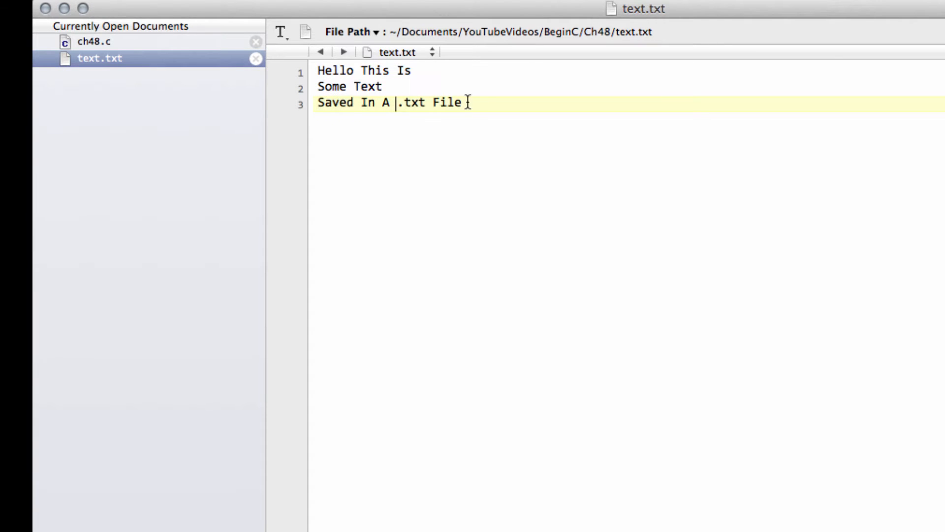
Show the ch48.c source from the Currently Open Documents sidebar.
left_click(97, 41)
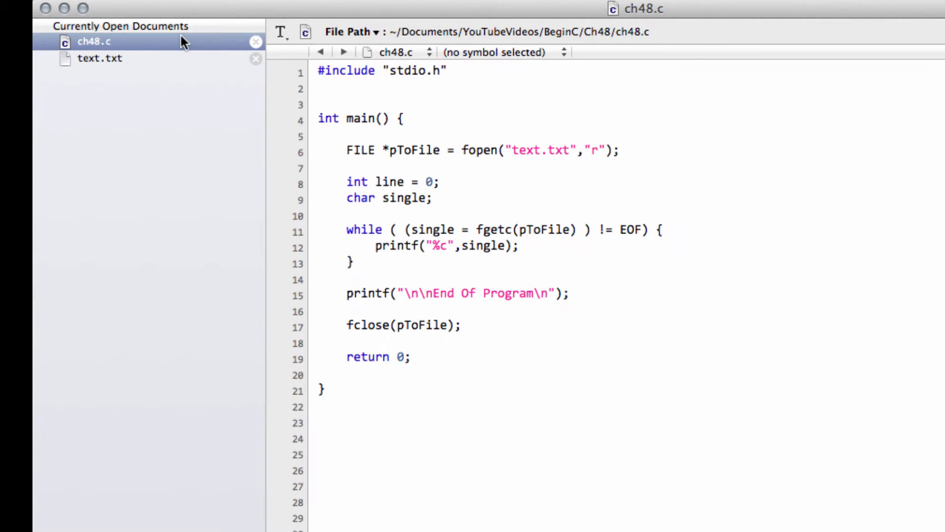
mouse_move(460, 64)
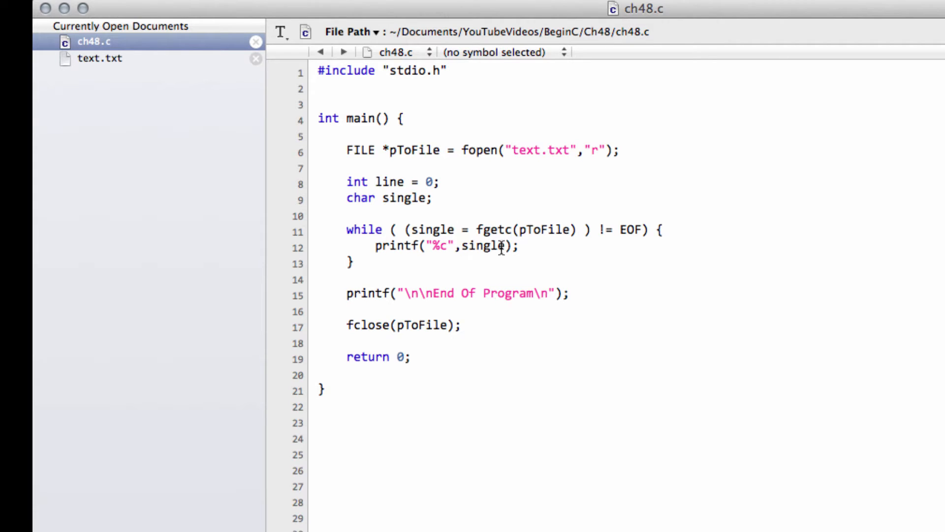
mouse_move(591, 151)
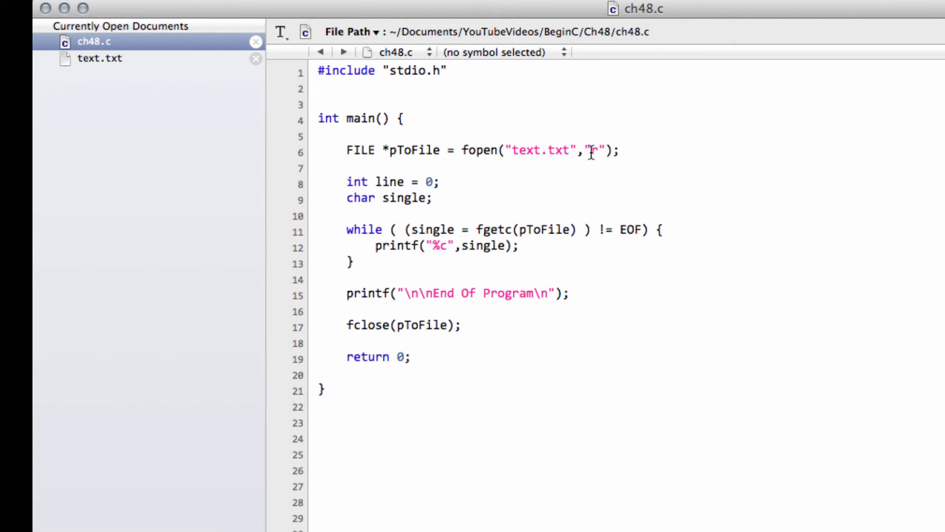
mouse_move(381, 182)
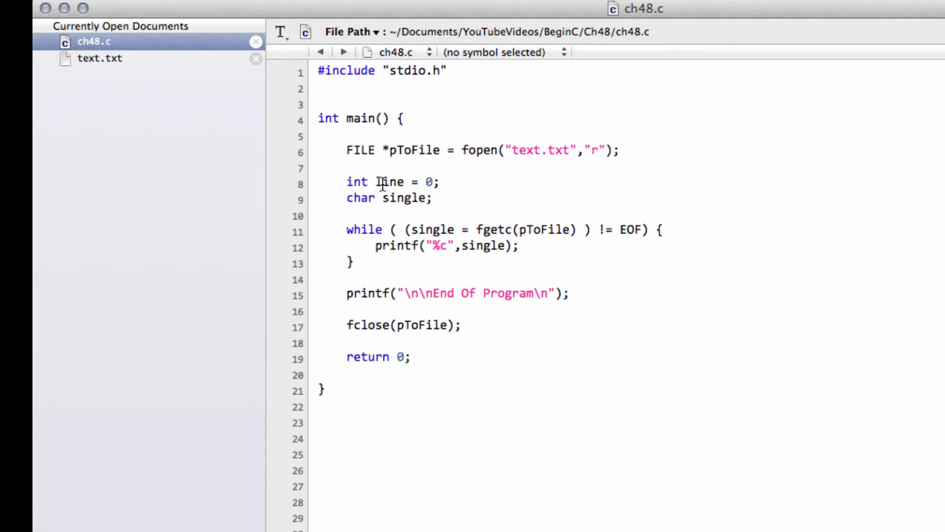
Declare int num = 40, char single = 'C' and char myWord[4] = "Cat" in ch48.c.
type("num")
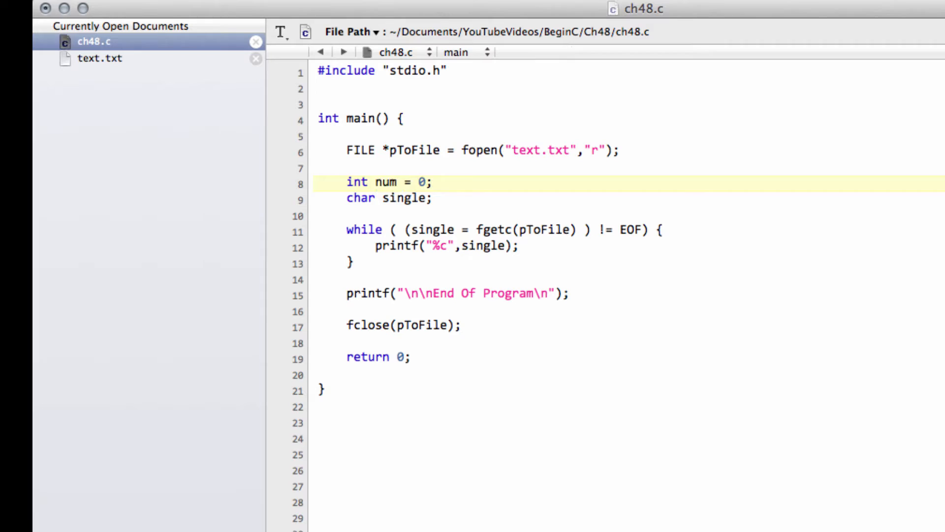
type("4")
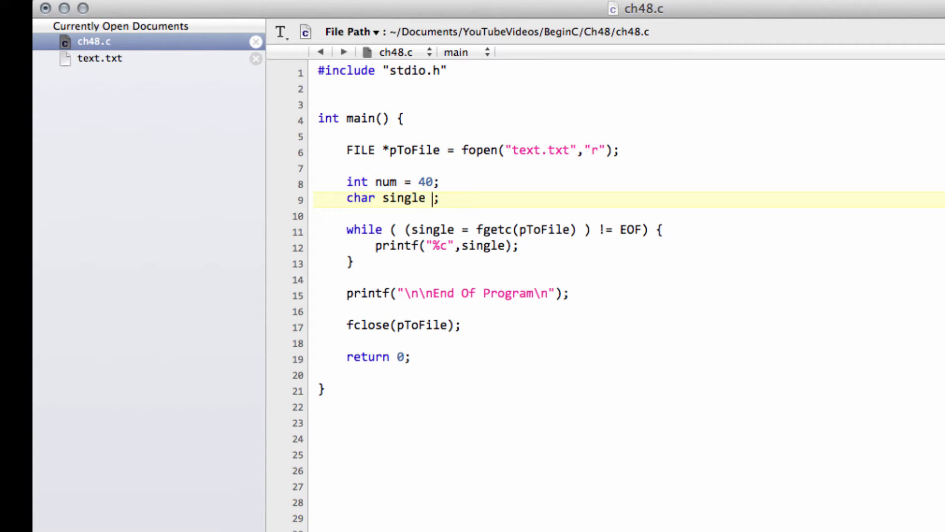
type("= 'C'")
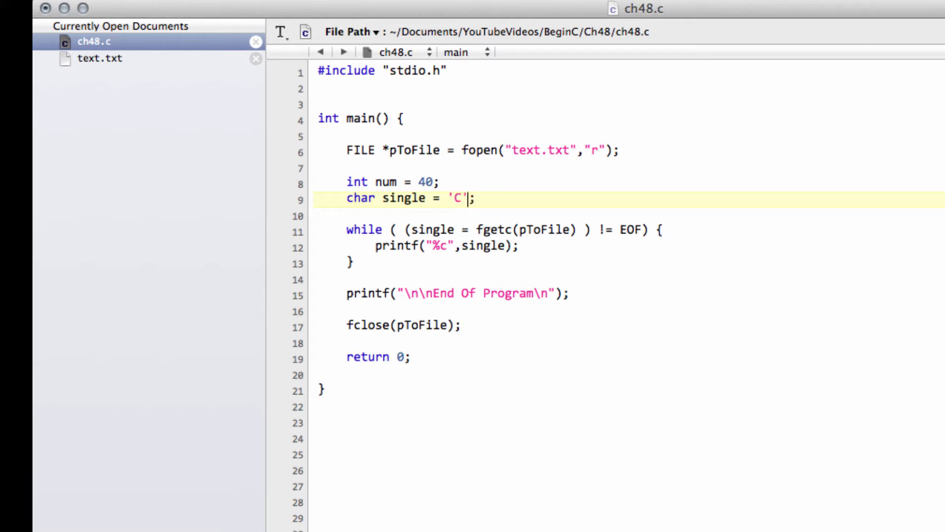
type("char")
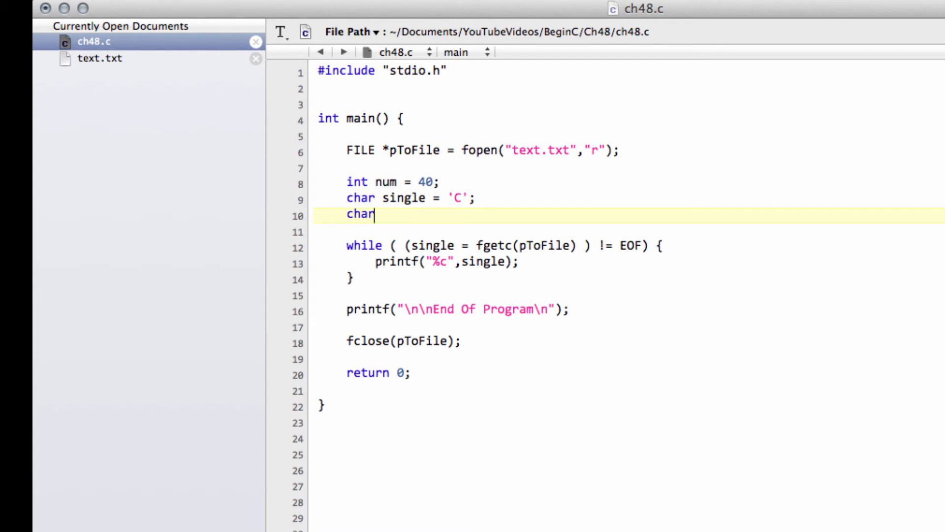
type("myWord")
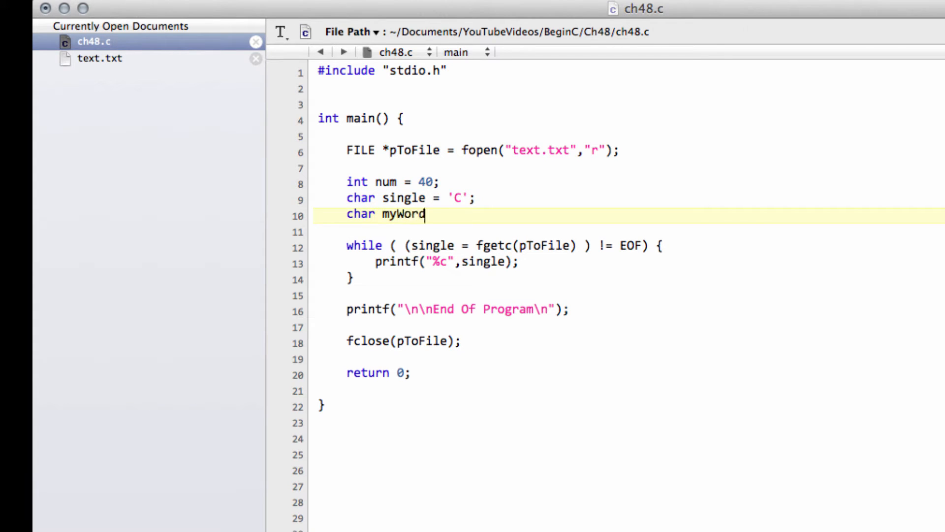
type("[]")
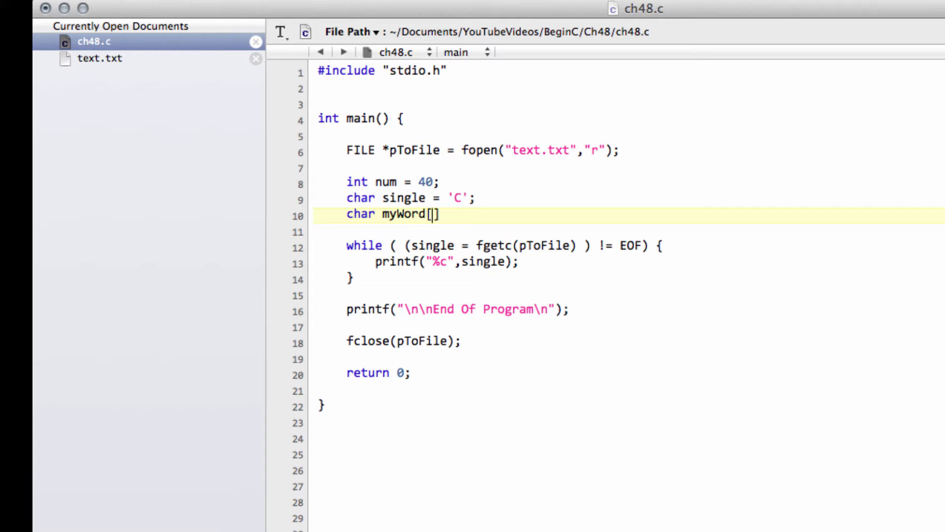
type("4")
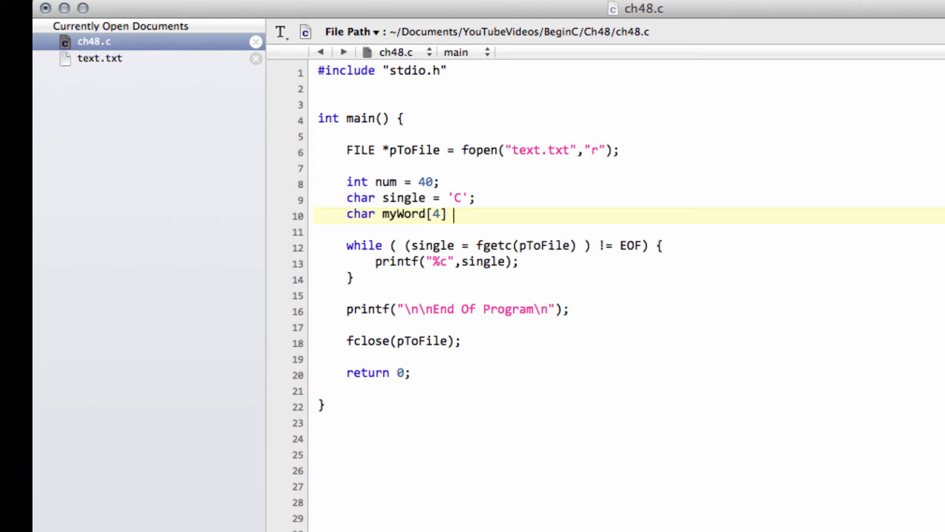
type("= \"\"")
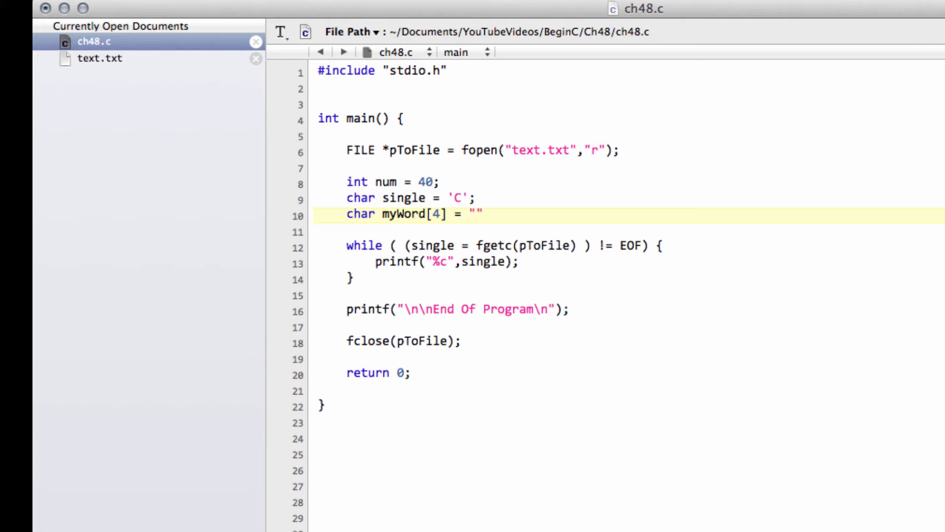
type("Cat")
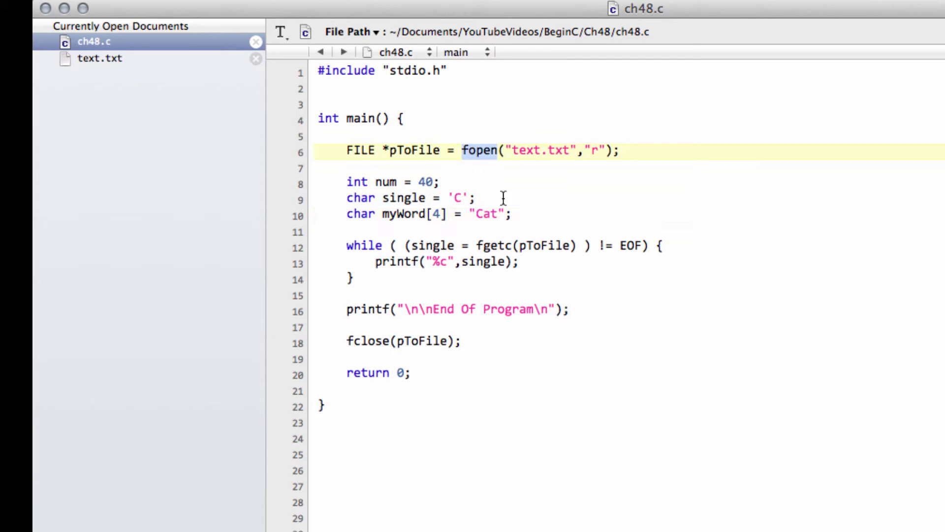
Change the fopen mode for text.txt from "r" to "w".
double_click(540, 150)
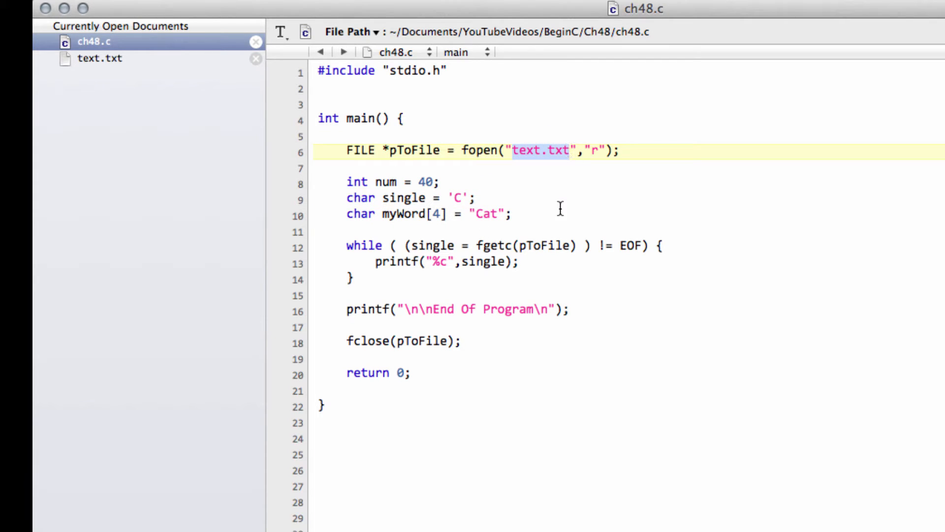
left_click(594, 151)
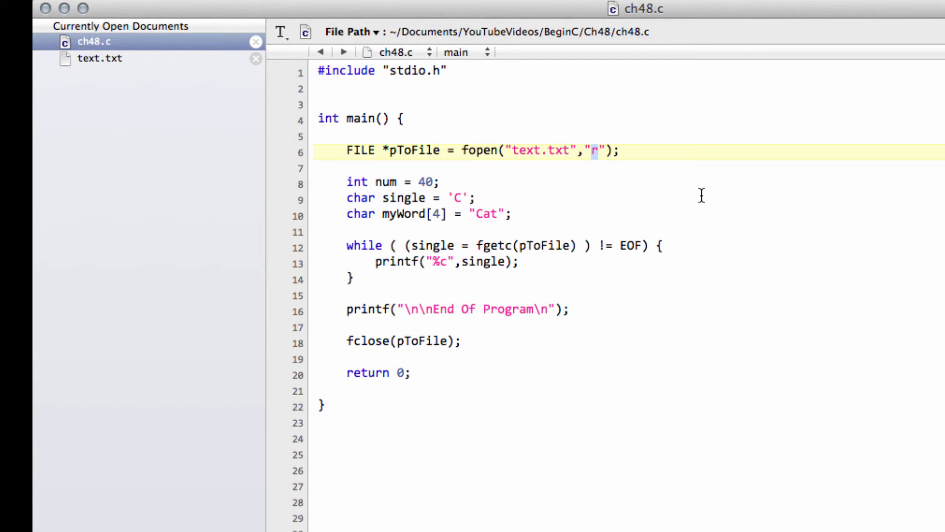
type("w")
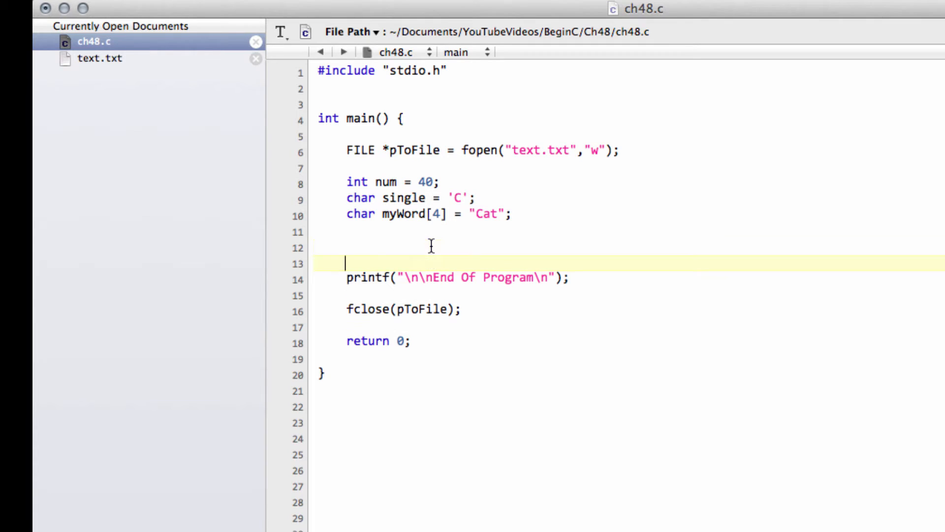
Wrap the printf and fclose in an if(pToFile != NULL) block.
type("if(")
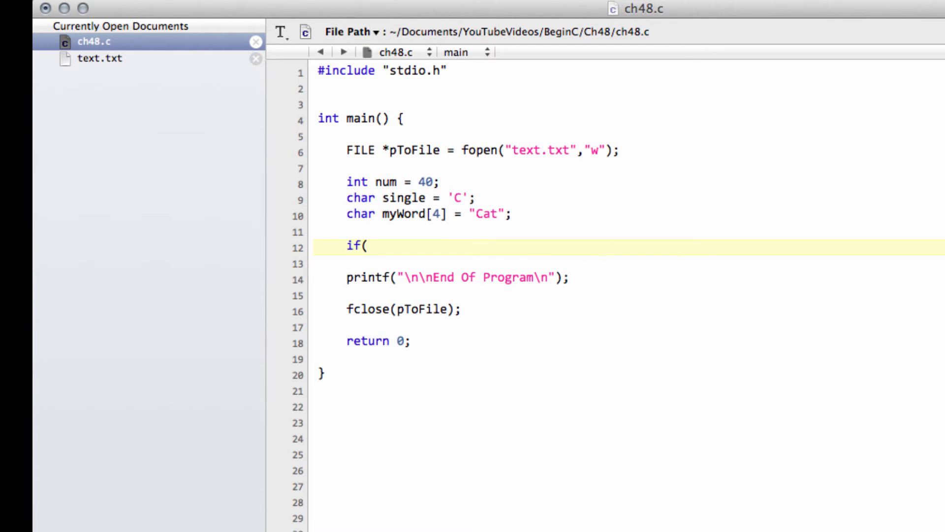
type("pTo")
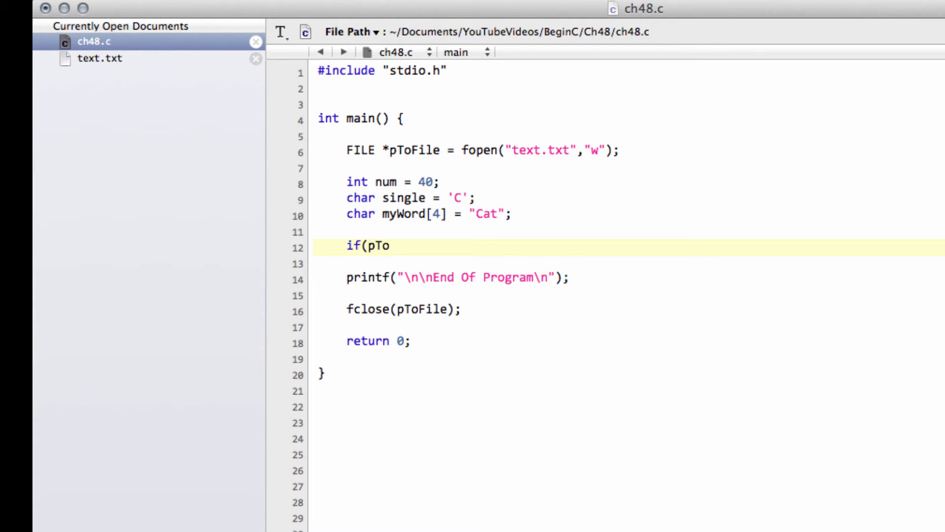
type("File !=")
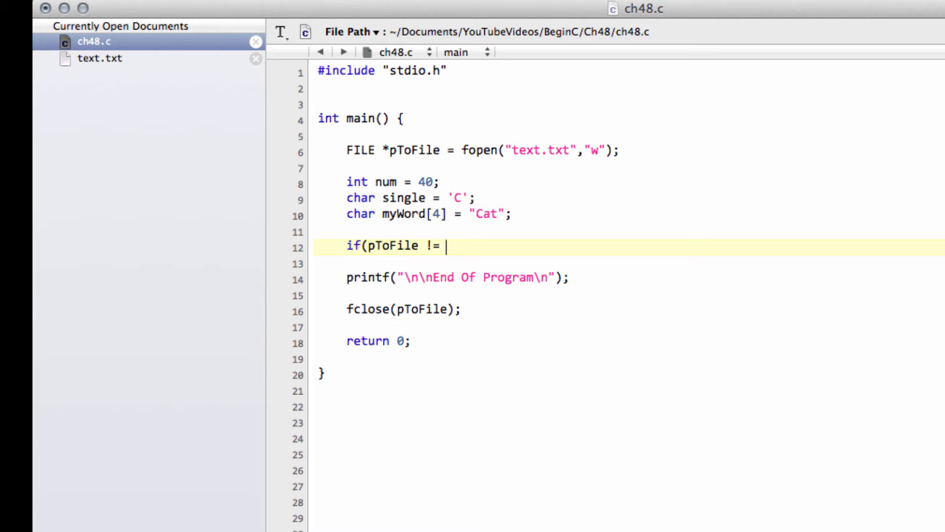
type("NULL)")
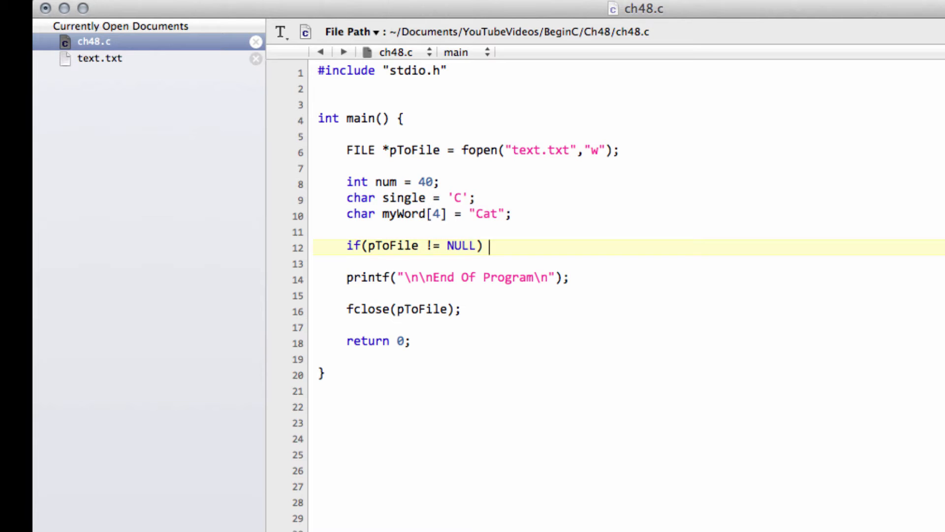
type("{")
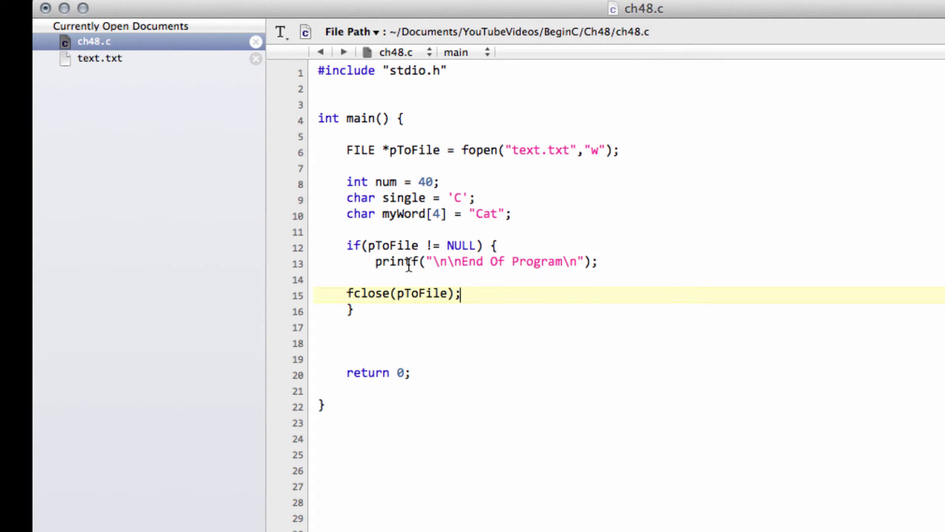
Add an else branch that prints "File Not Found!\n".
left_click(602, 262)
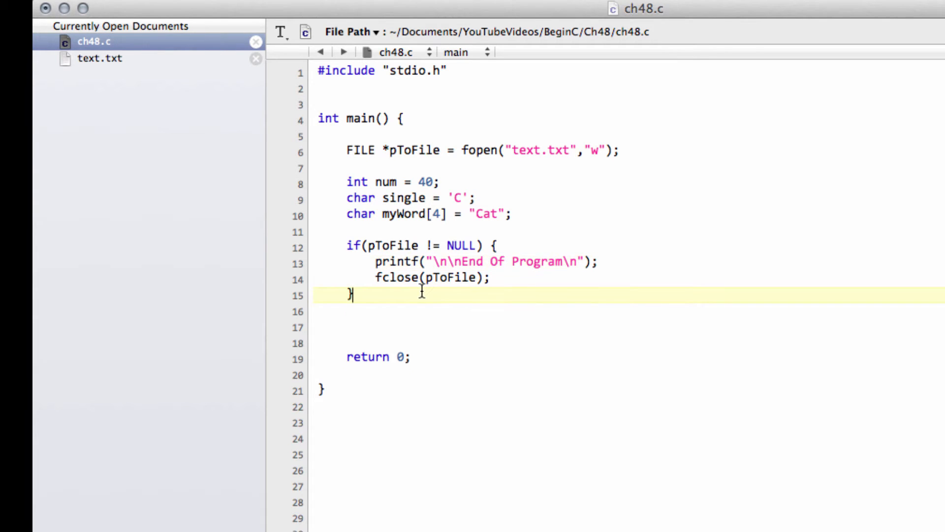
type("else")
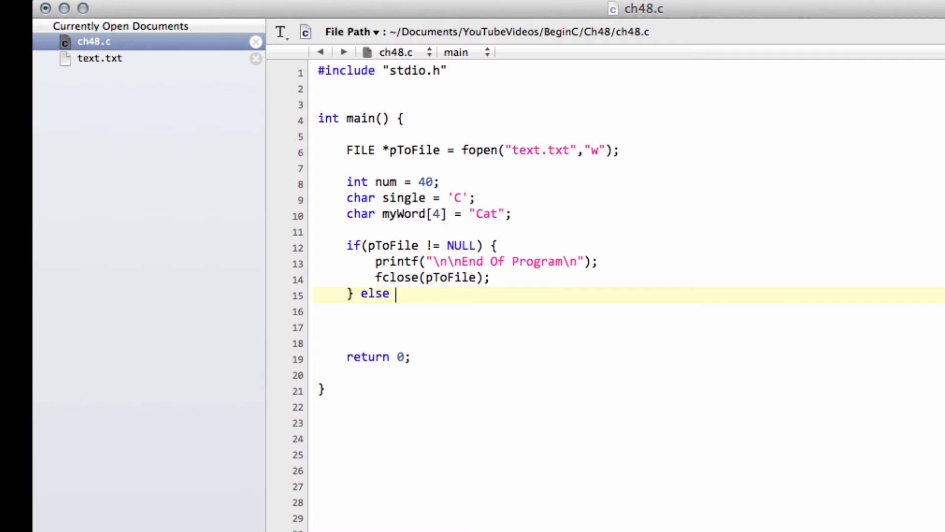
type("{")
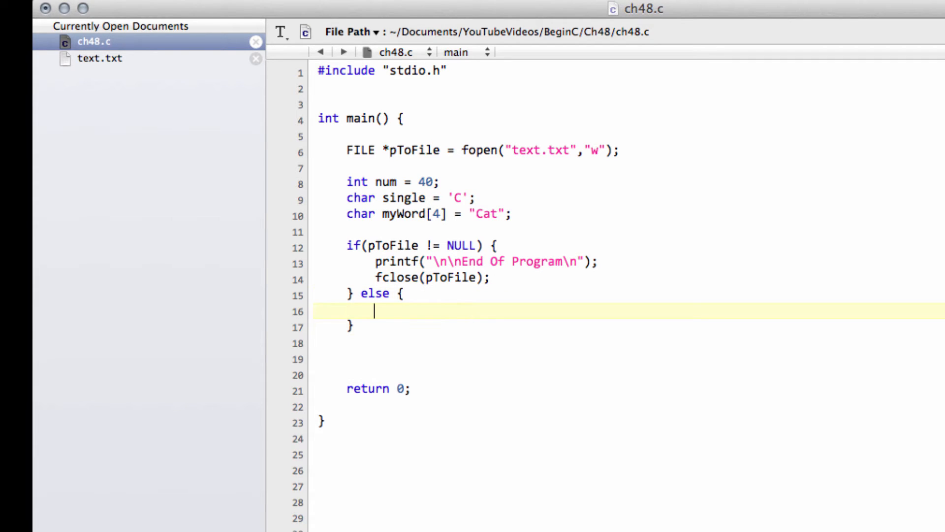
type("printf(\"")
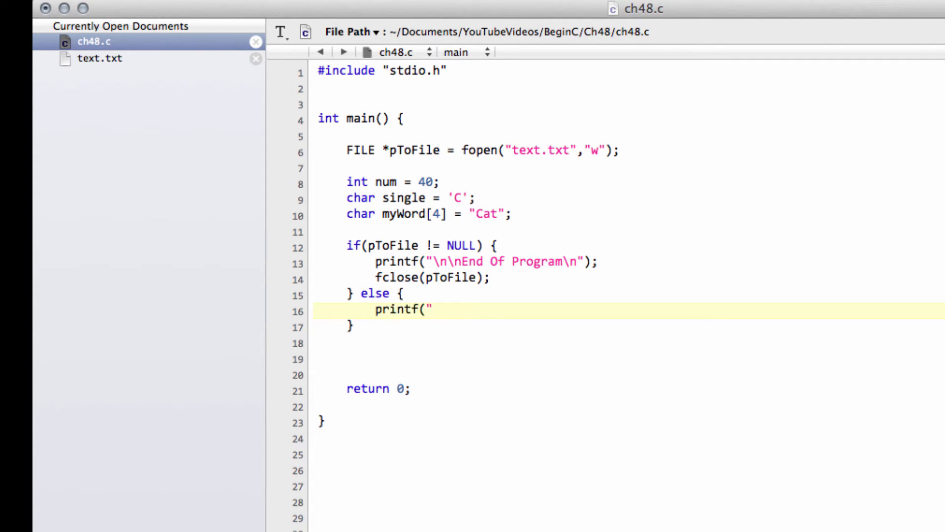
type("FileNot")
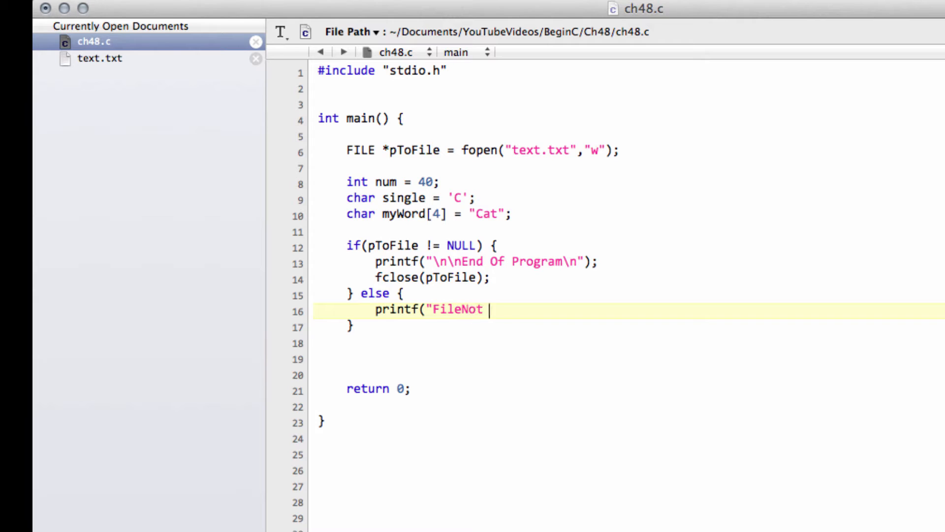
type("Found!")
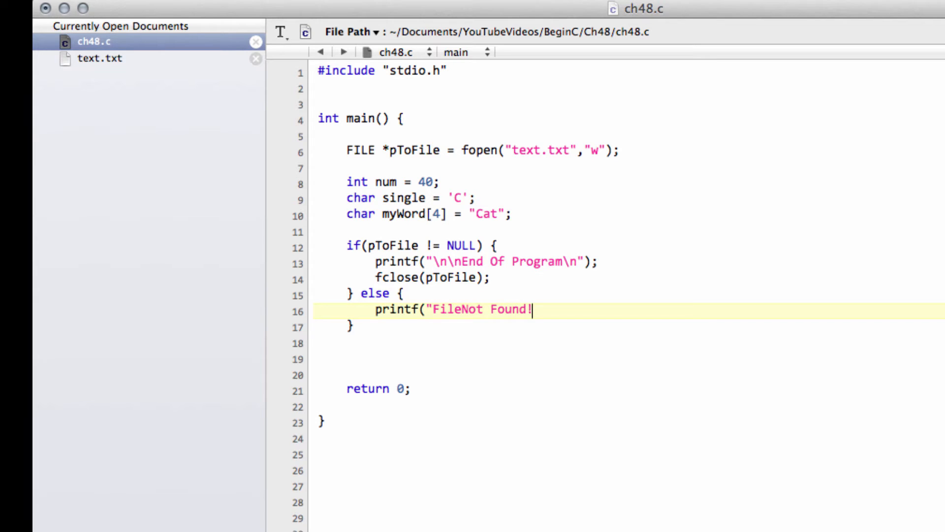
type("\\n")
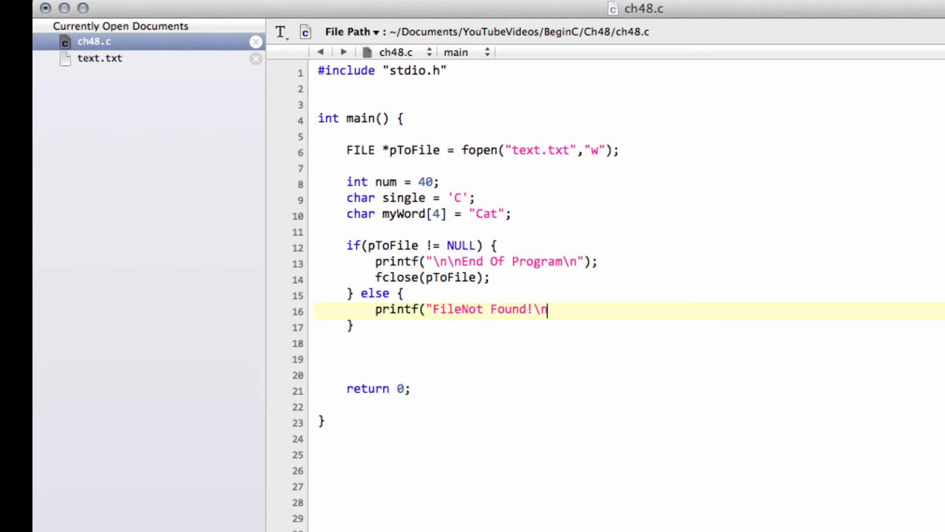
type("\")M")
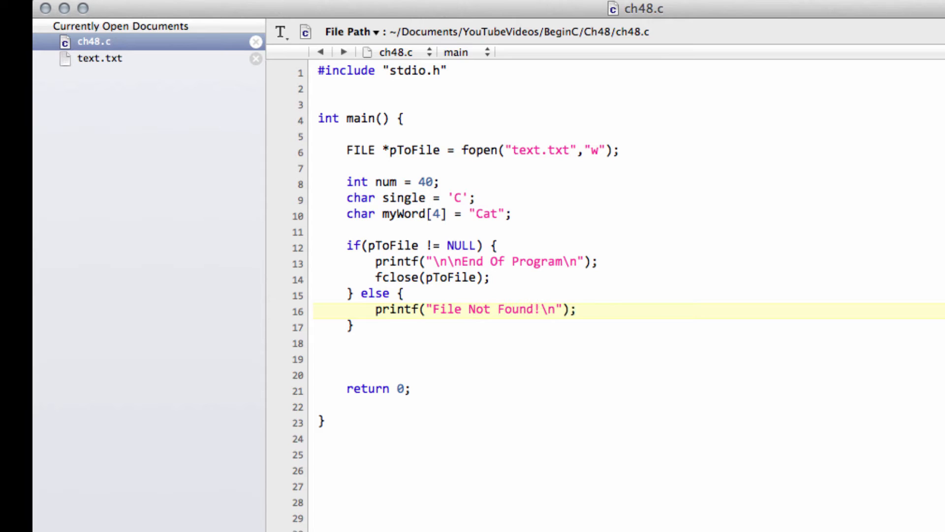
View text.txt's three existing lines, then return to ch48.c.
double_click(540, 150)
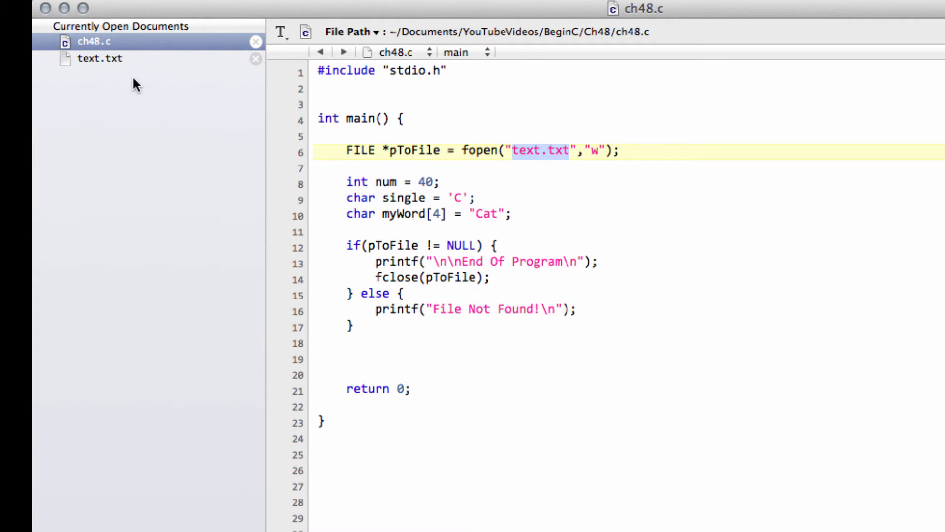
left_click(100, 58)
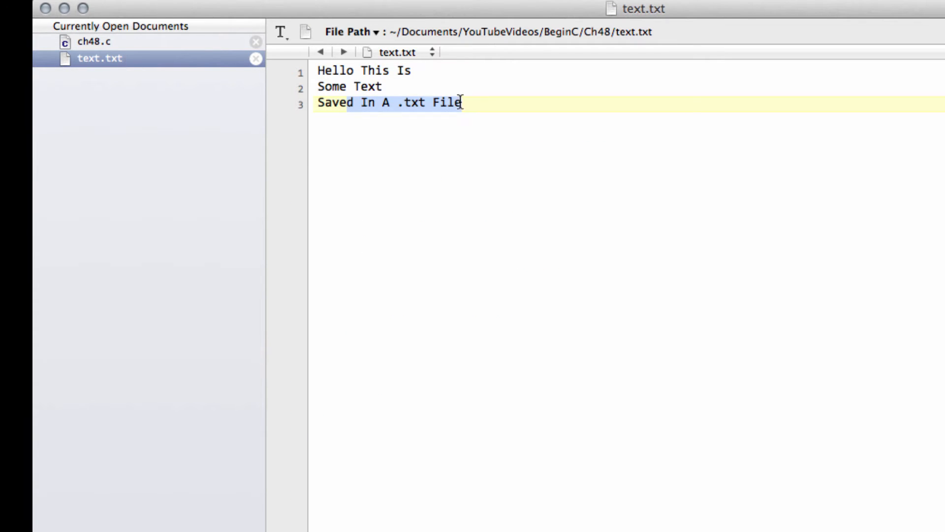
left_click(96, 41)
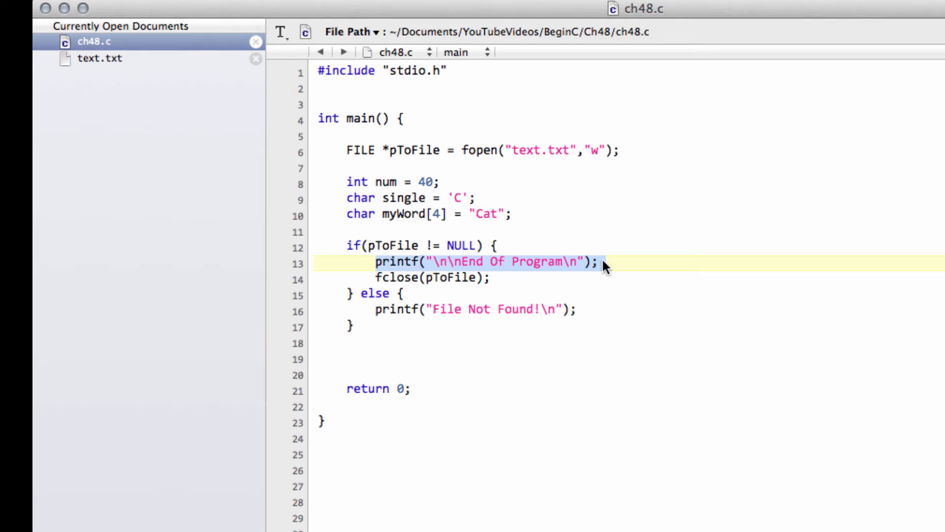
Replace the End Of Program printf with an fprintf call writing to pToFile.
type("fpor")
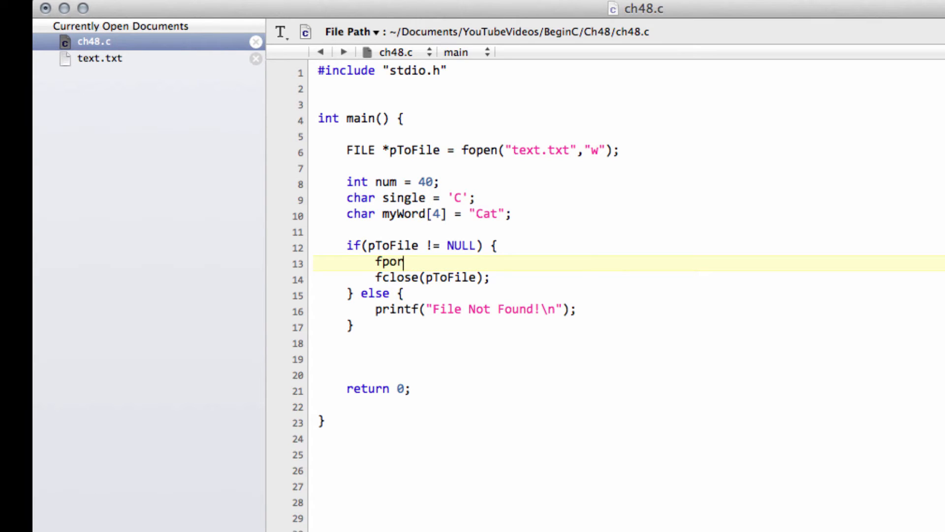
type("tin")
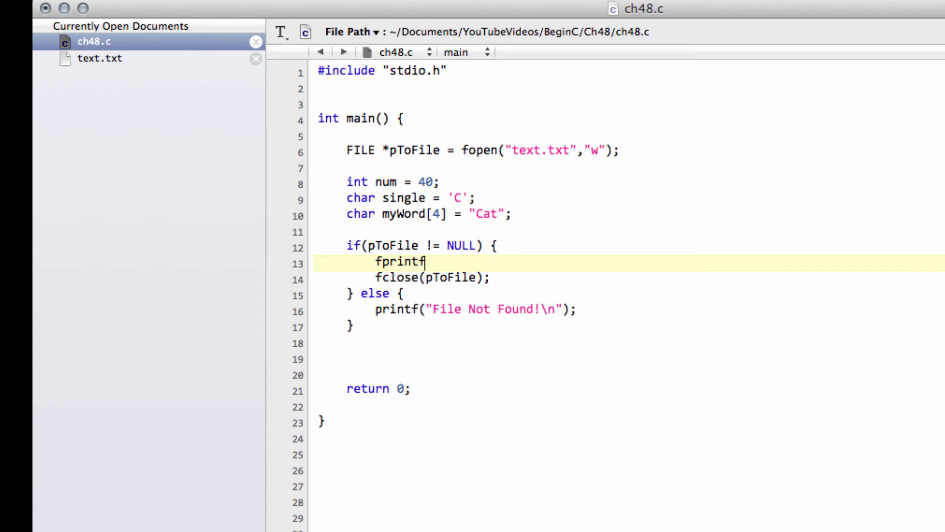
type("(")
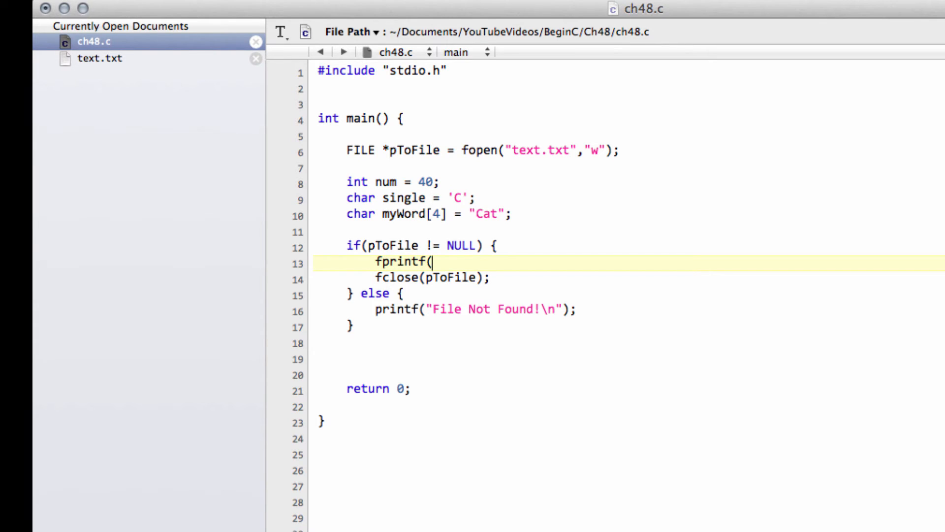
type("pTo")
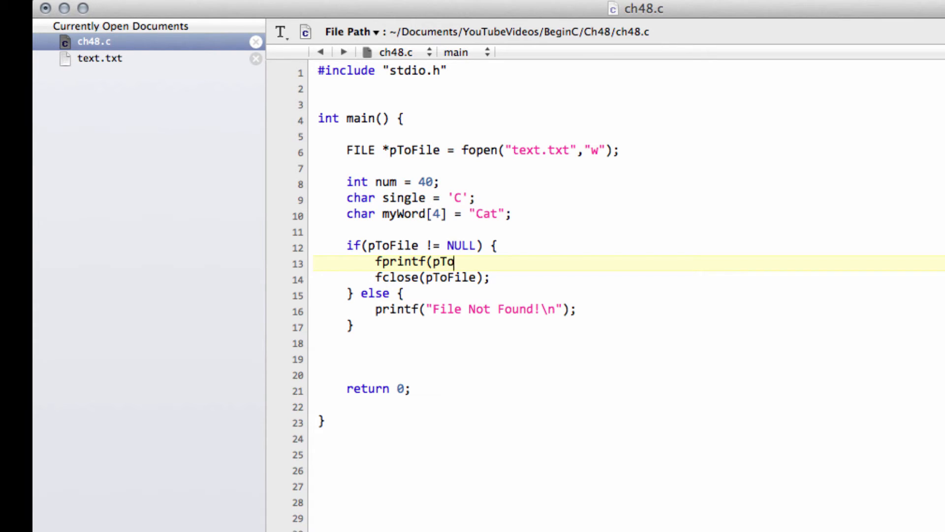
type("File")
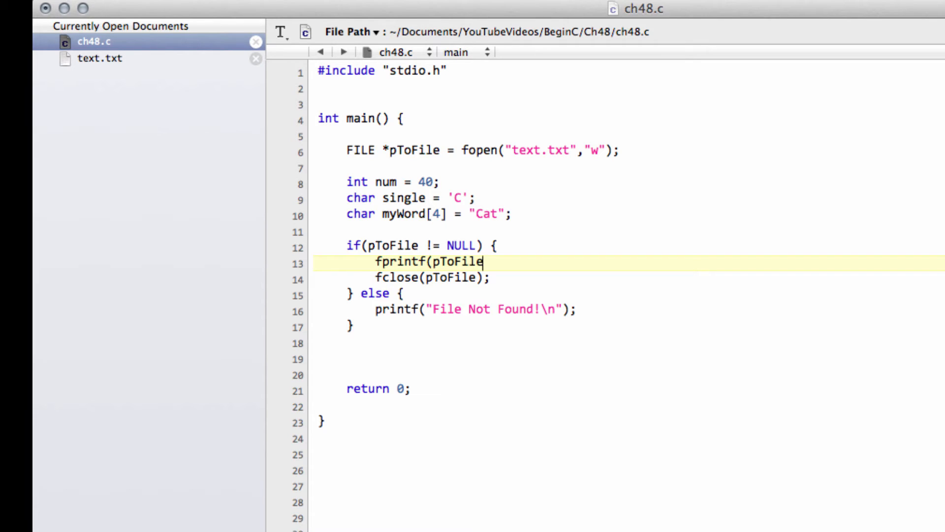
type(",")
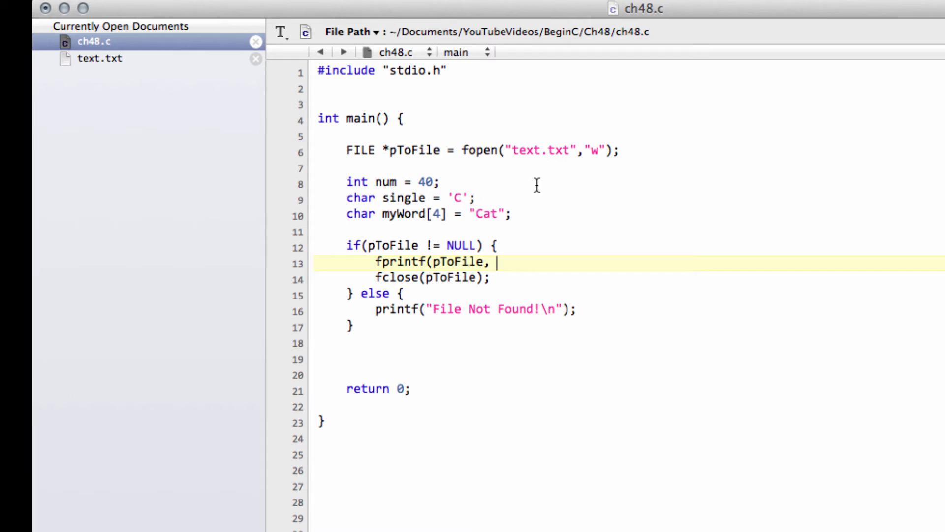
type("\"\"")
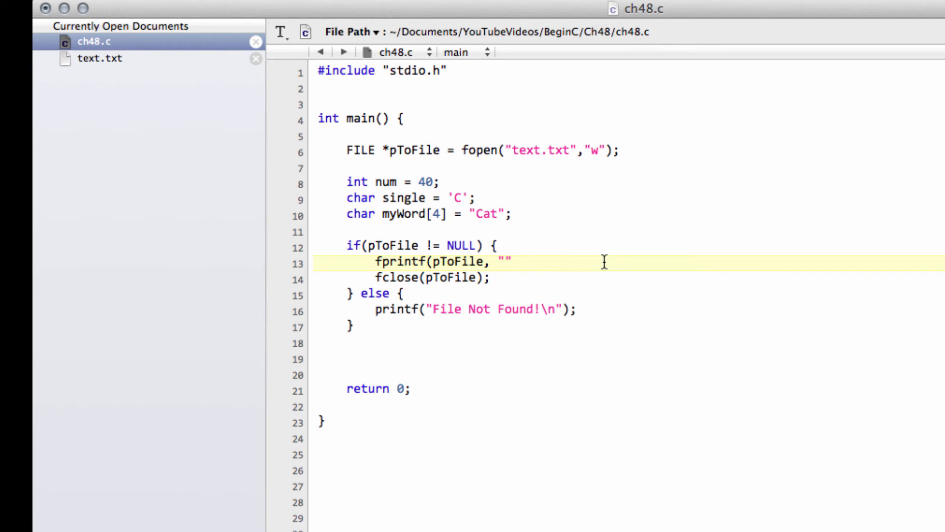
Give fprintf the format "%d %c %s\n" with arguments num, single and myWord.
type("%d")
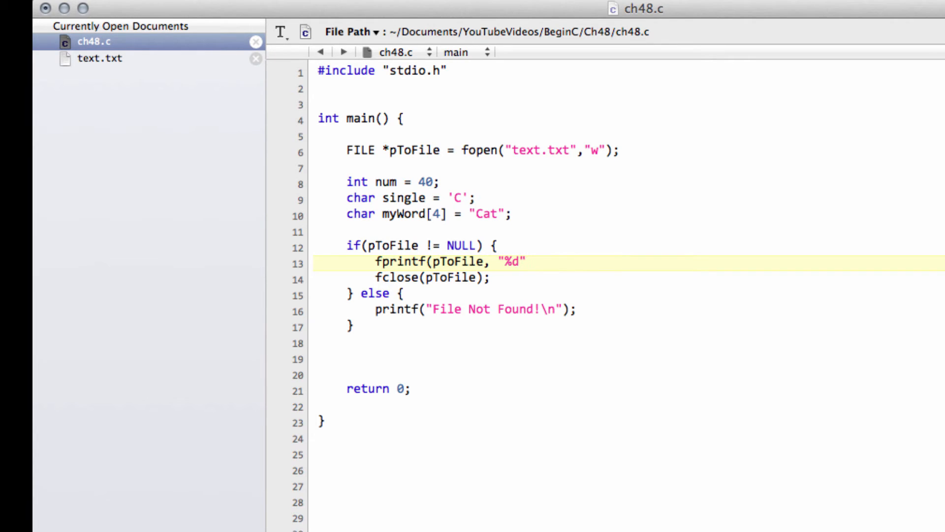
type("%")
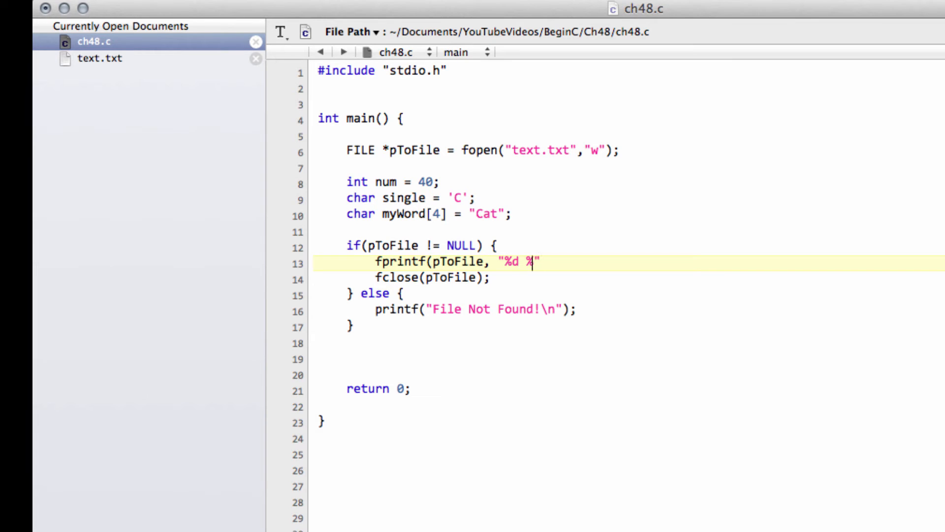
type("c")
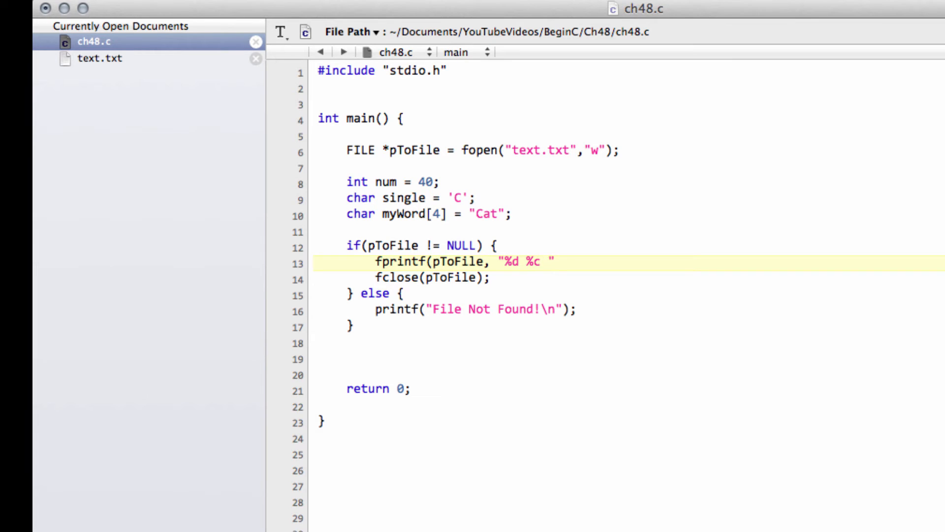
type("%s")
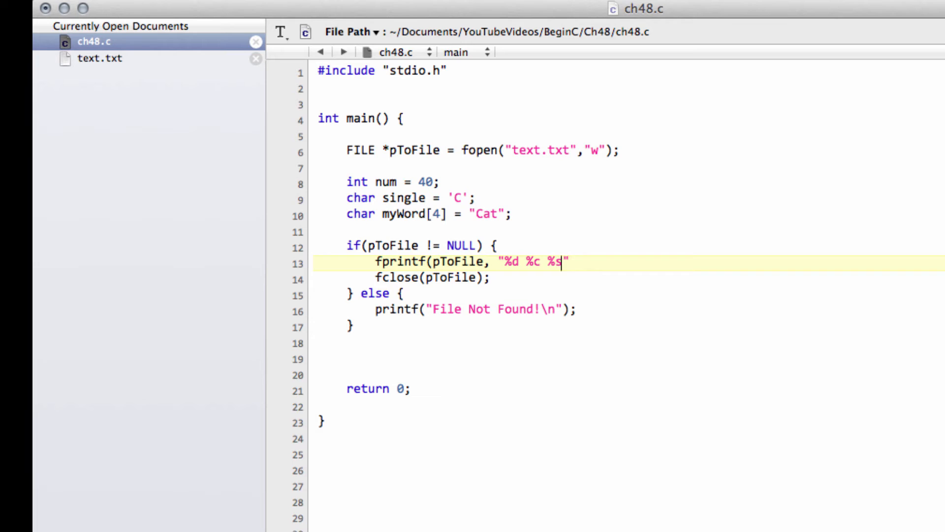
type("\\n")
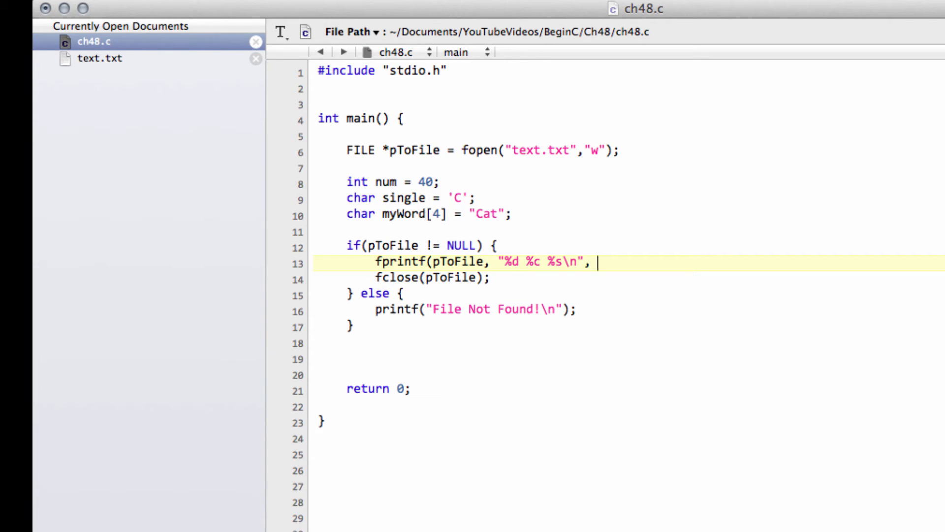
type("num,")
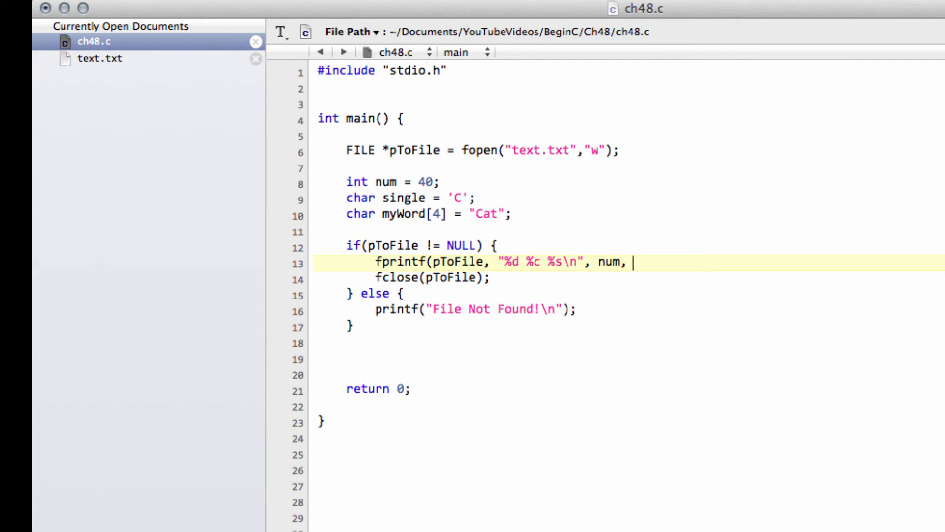
type("single,")
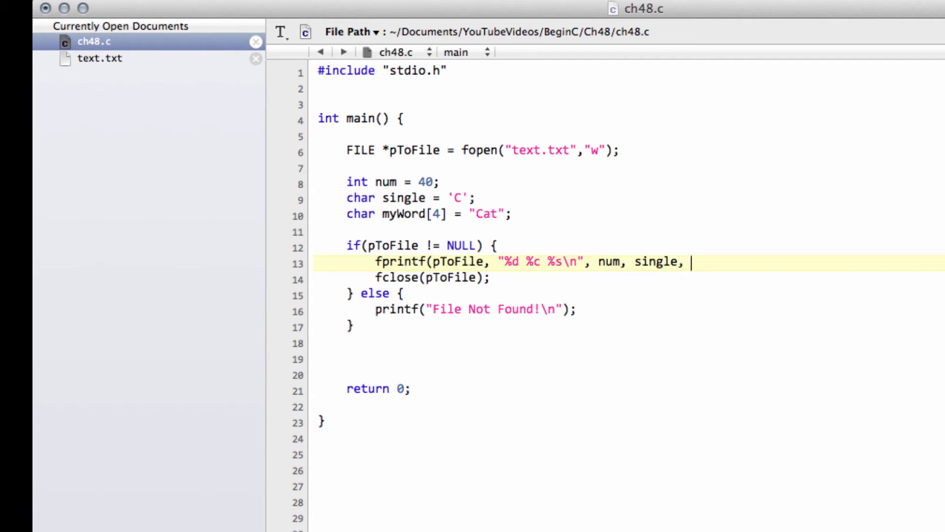
type("myWord")
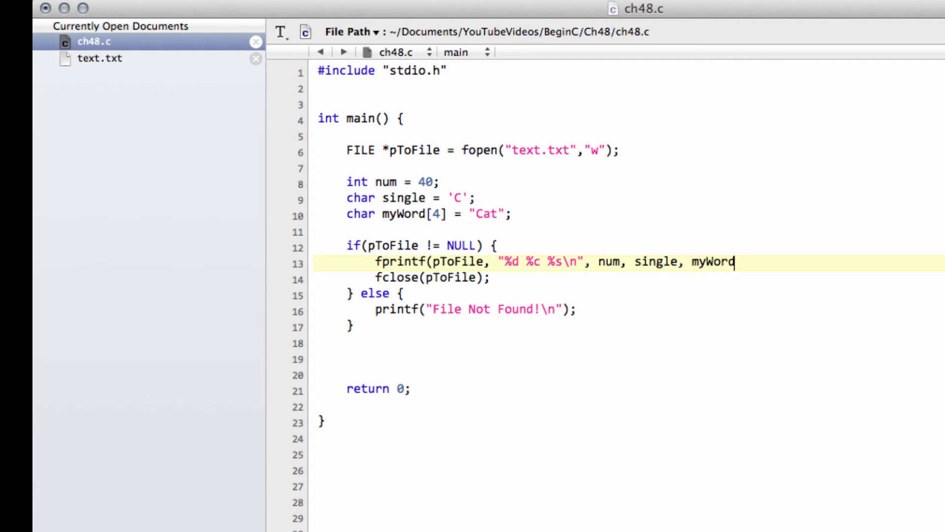
type(");")
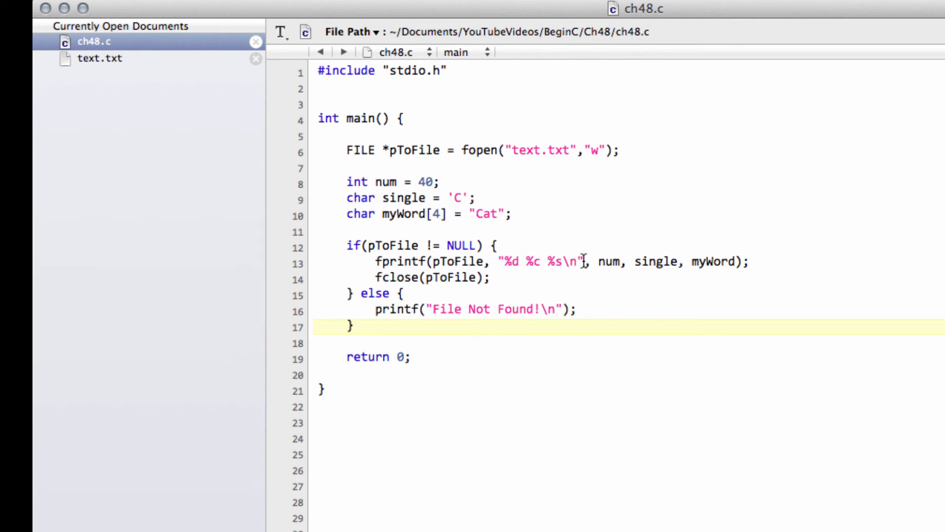
left_click(373, 326)
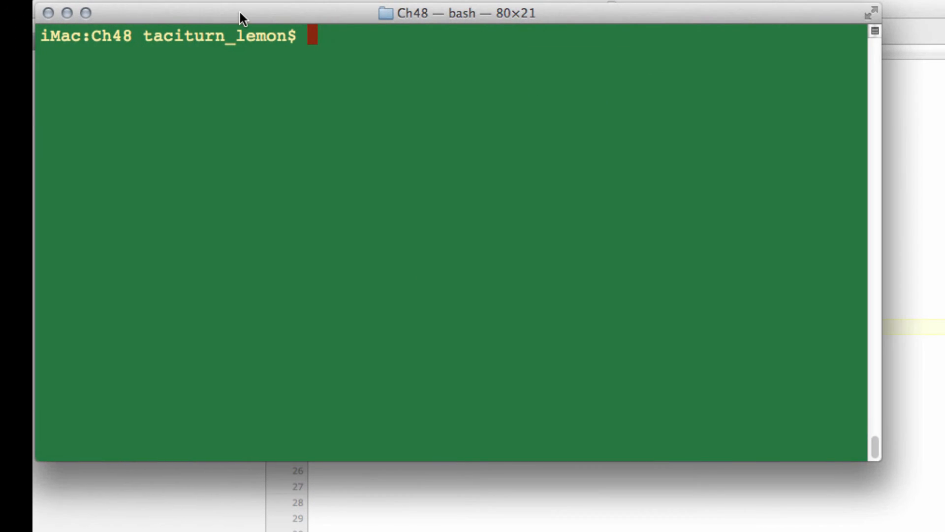
Compile ch48.c into ch48 in Terminal and run ./ch48.
type("./ch48")
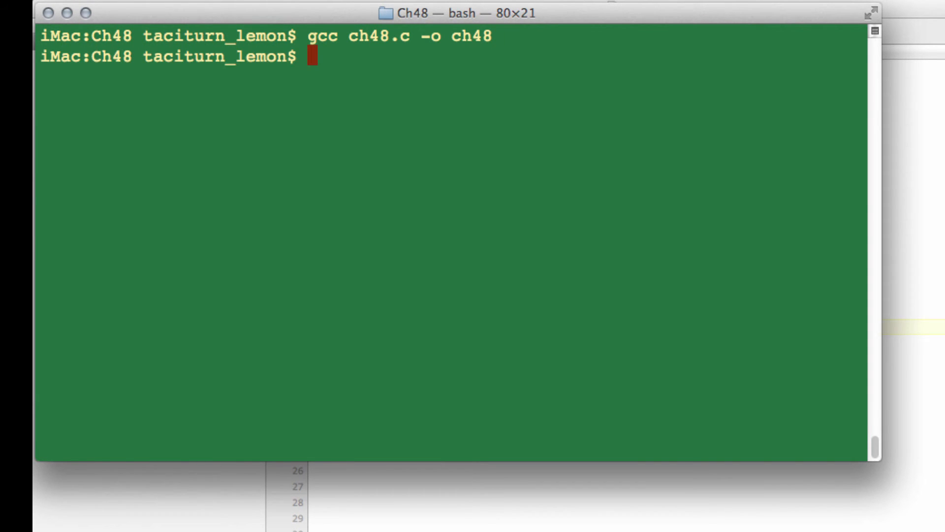
type("./ch")
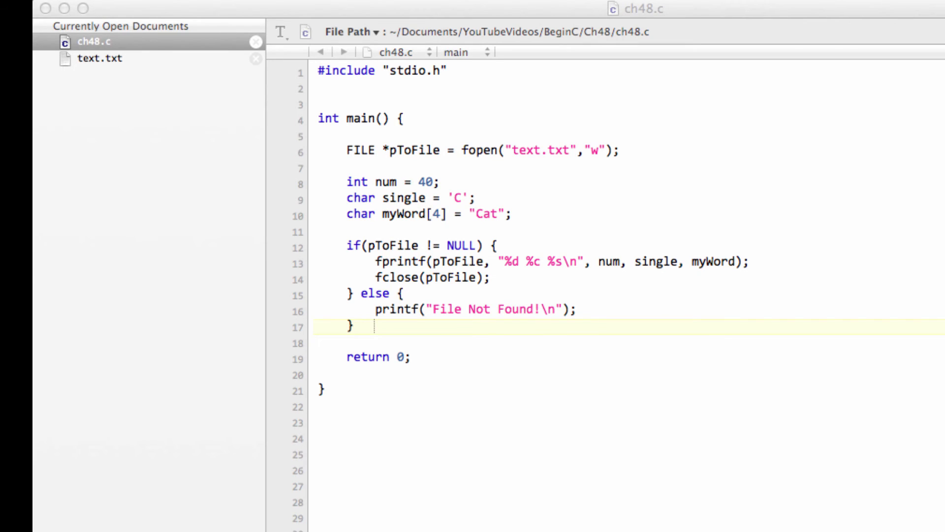
Check that text.txt now holds the single line '40 C Cat'.
left_click(101, 59)
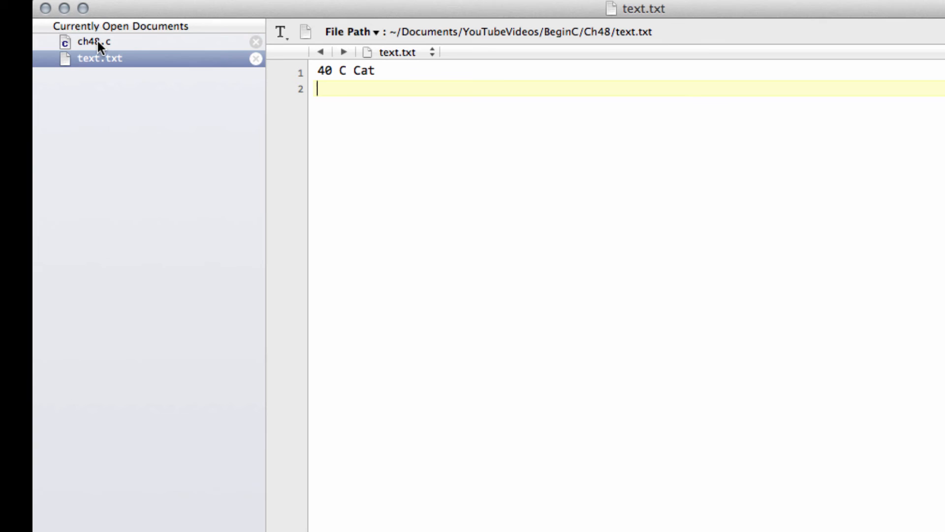
mouse_move(96, 42)
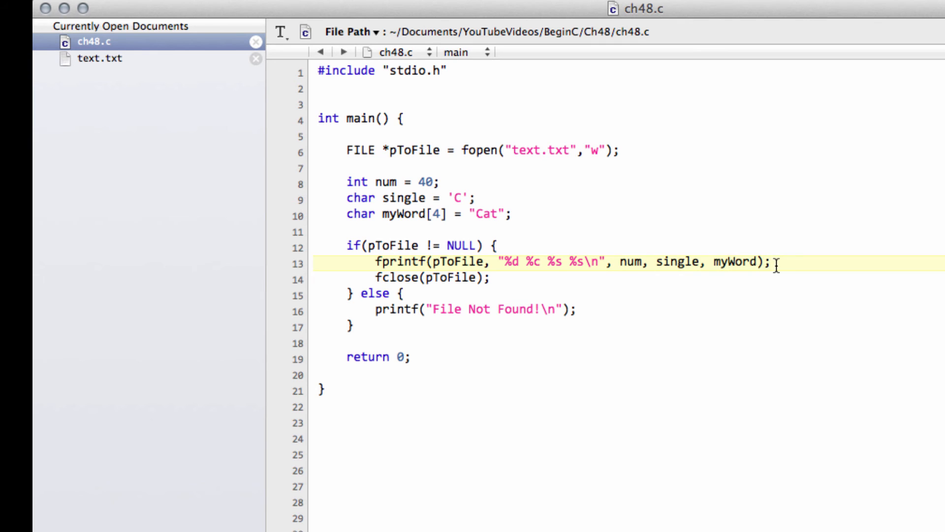
Add a second myWord to fprintf, recompile with gcc, and confirm text.txt reads '40 C Cat Cat'.
type(", myWord")
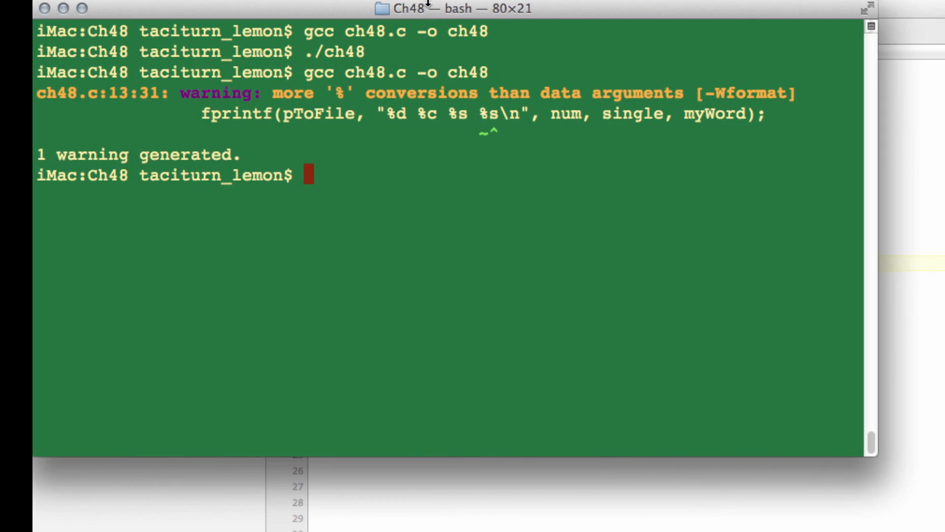
type("gcc ch48.c -o ch48")
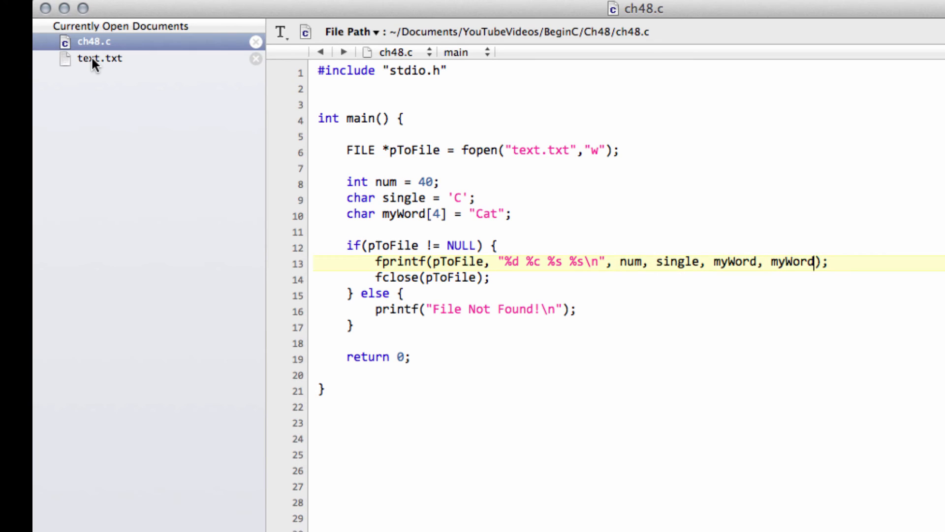
left_click(100, 59)
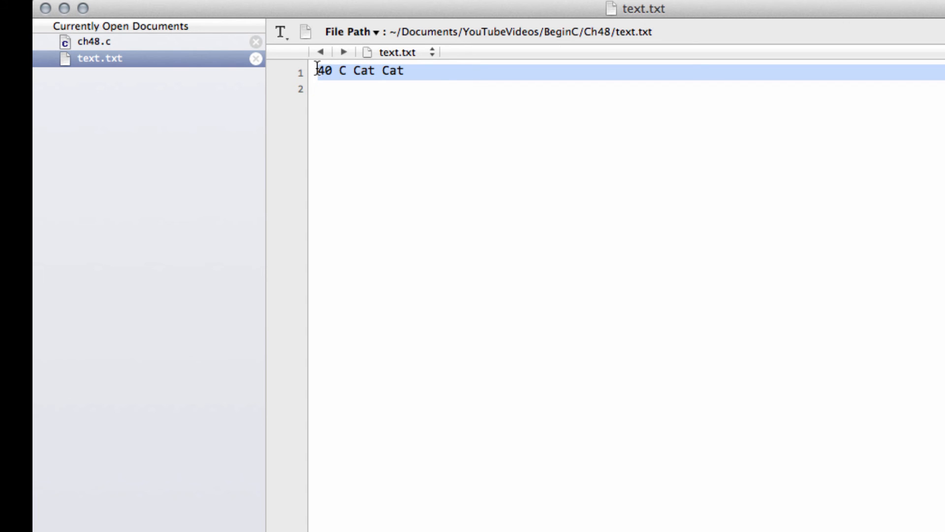
left_click(96, 41)
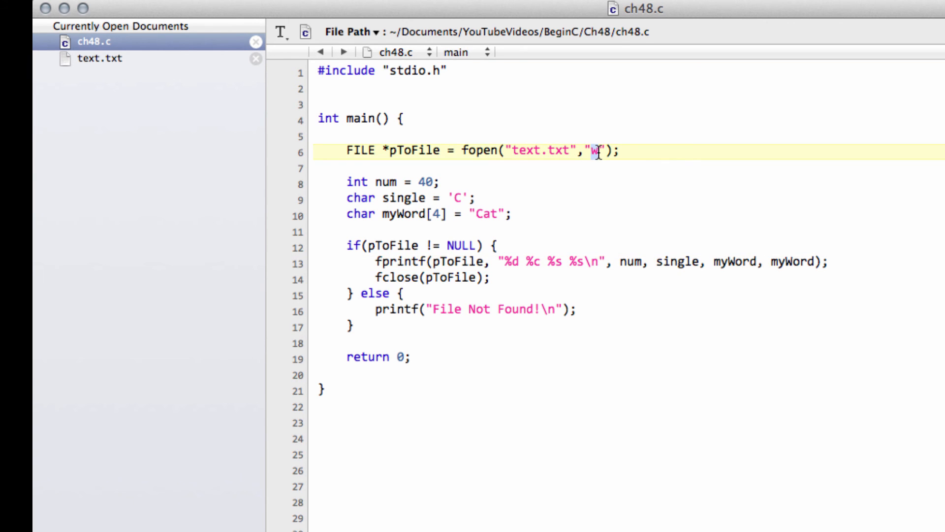
Set the fopen mode to "a", rerun ./ch48, and view the appended '40 C Cat Cat' lines.
type("a")
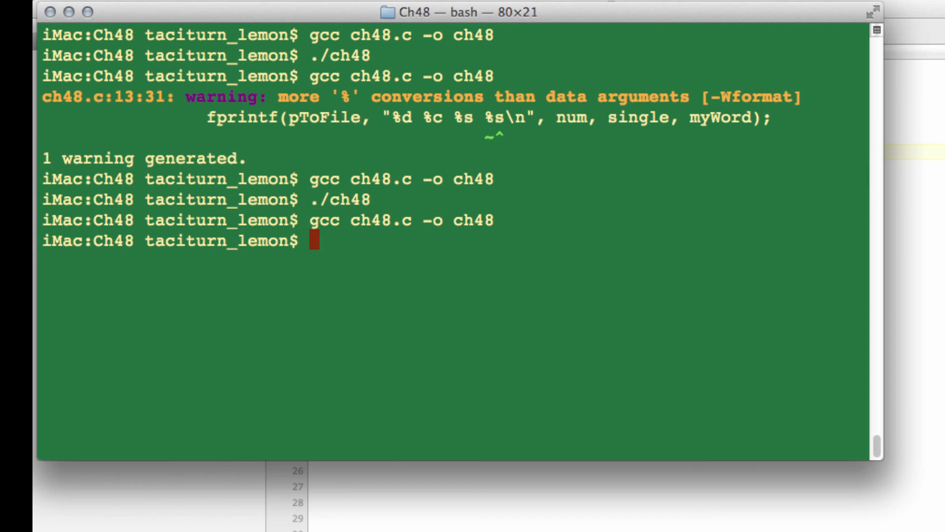
type("./ch48")
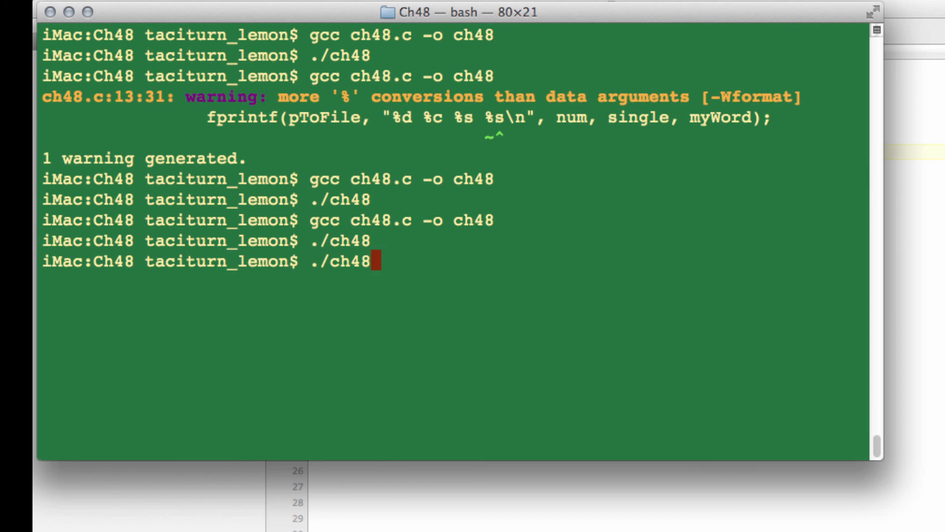
key("Return")
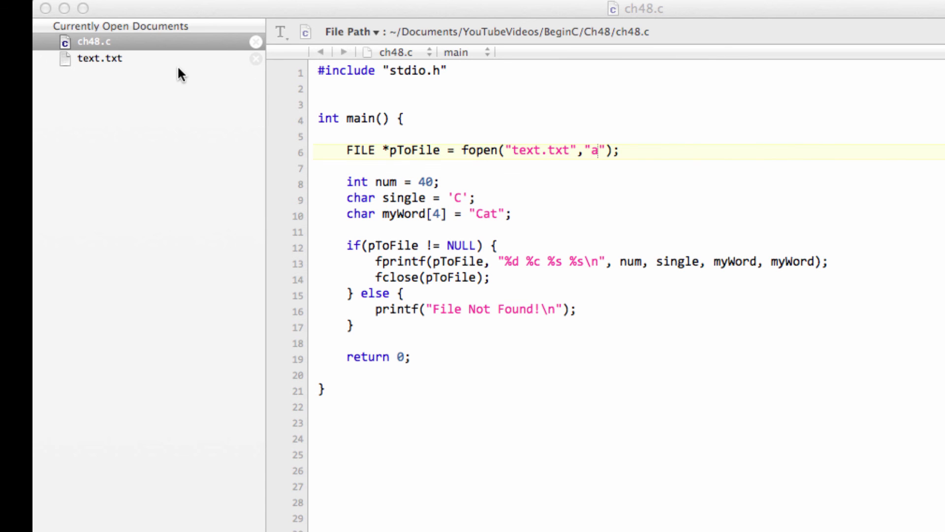
left_click(93, 58)
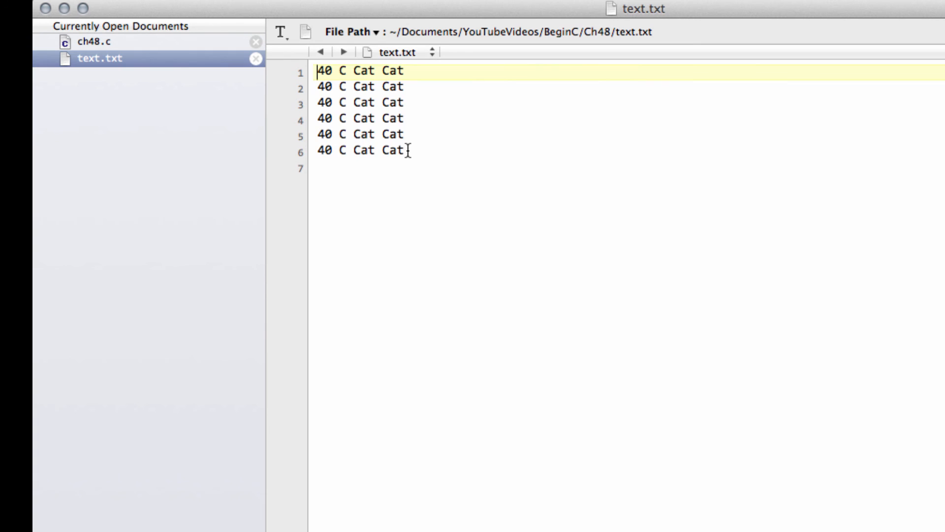
left_click_drag(320, 70, 401, 150)
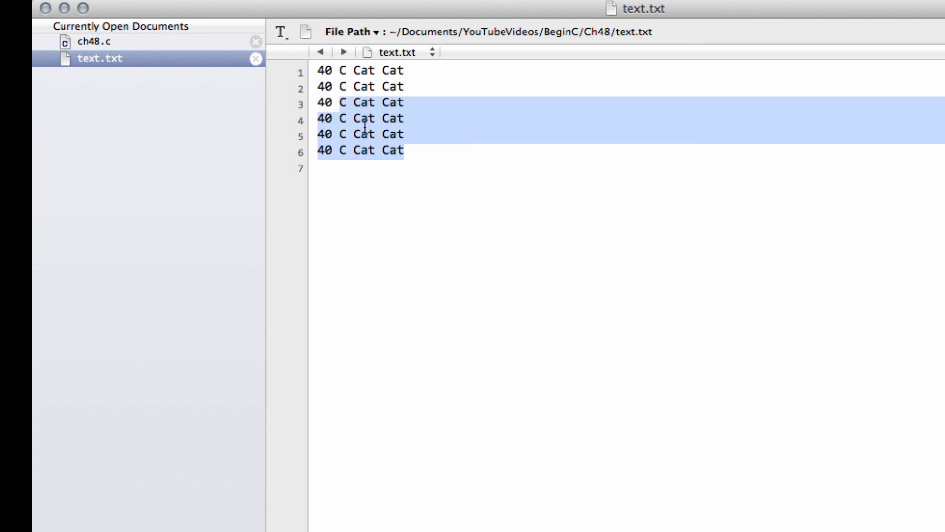
left_click(96, 41)
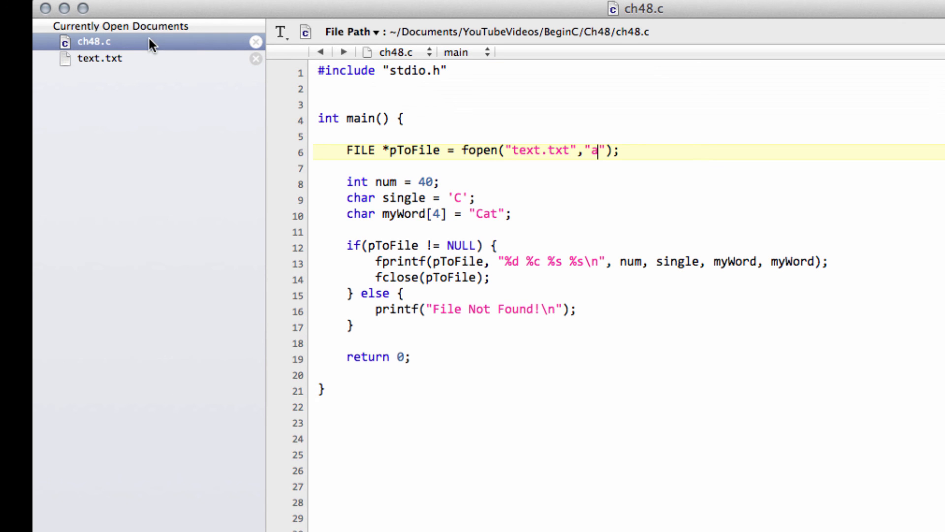